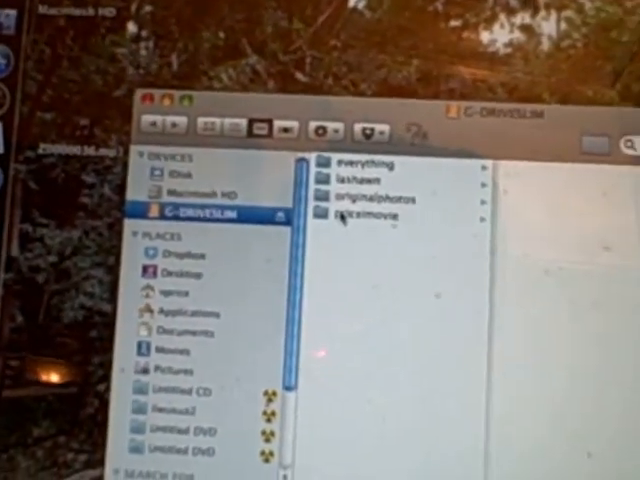
Open the Applications folder from the Finder sidebar
click(370, 218)
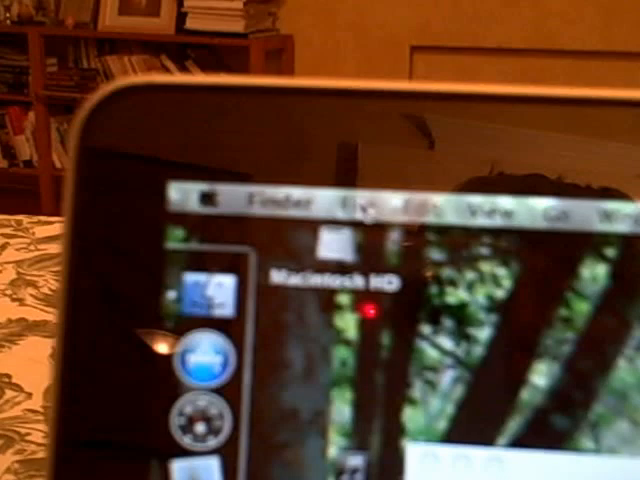
click(420, 227)
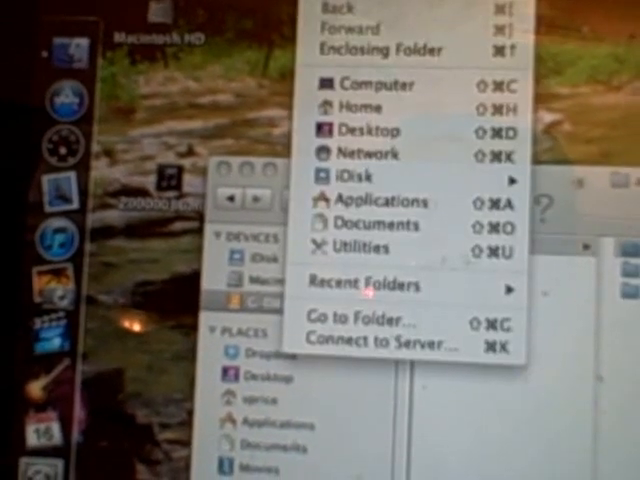
mouse_move(375, 201)
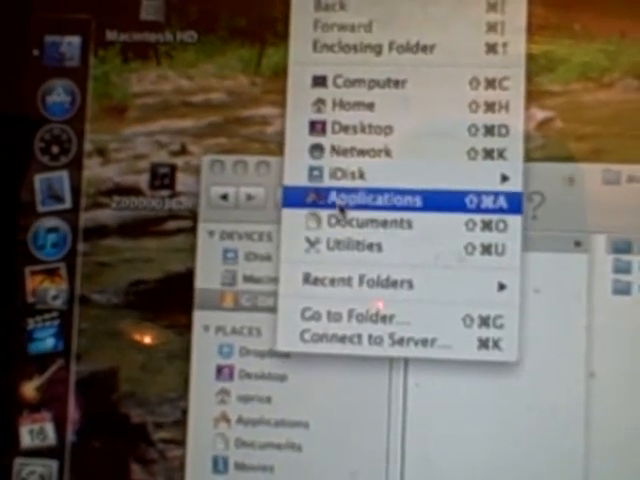
click(368, 200)
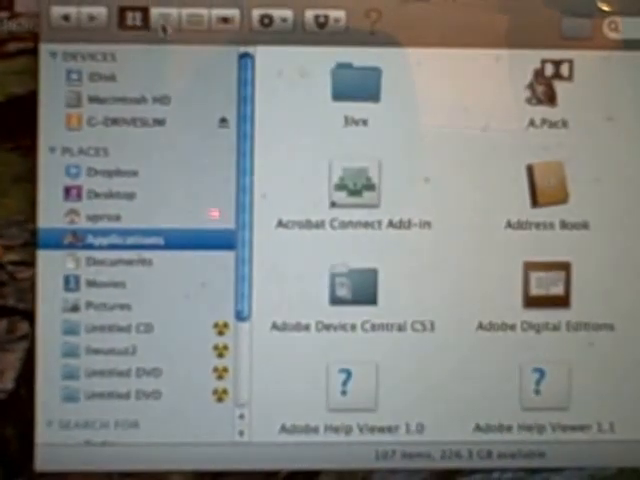
Show the applications as a list, scroll down, and launch iTunes
click(164, 18)
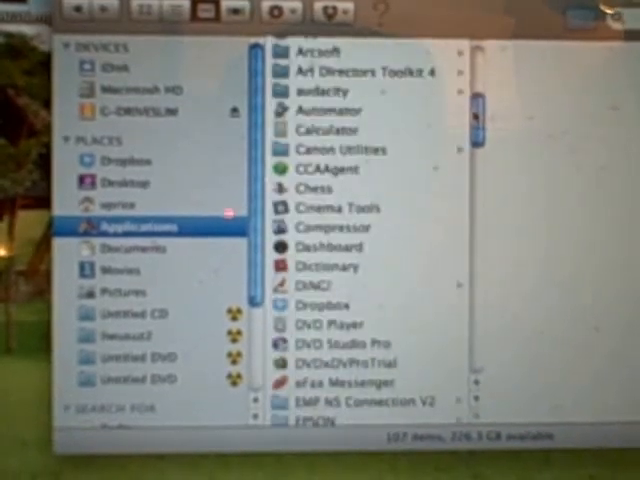
scroll(down, 3)
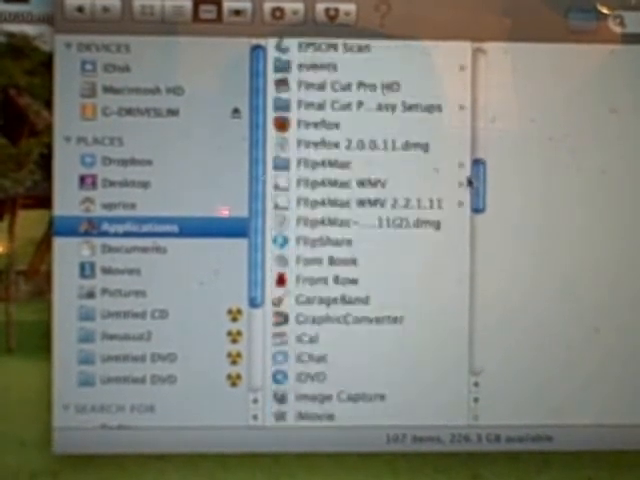
scroll(down, 3)
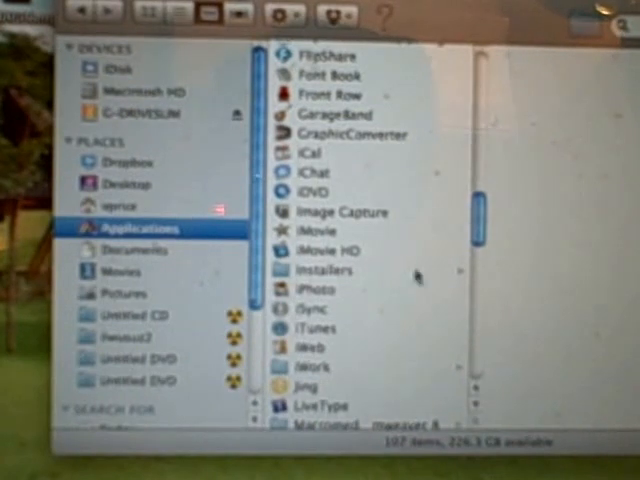
click(318, 328)
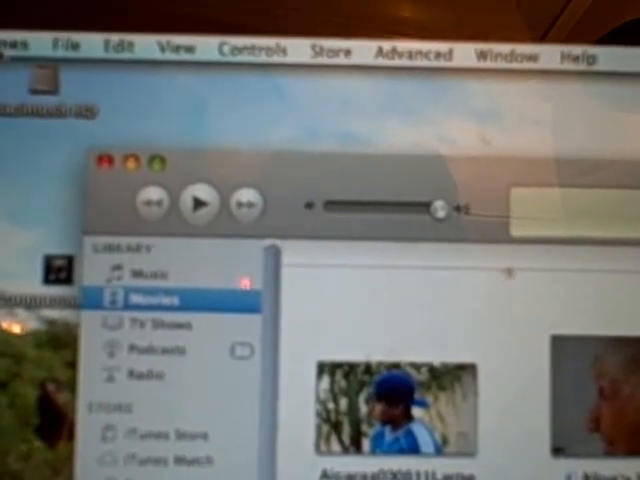
Start Add to Library and browse the external drive for the project files
click(64, 45)
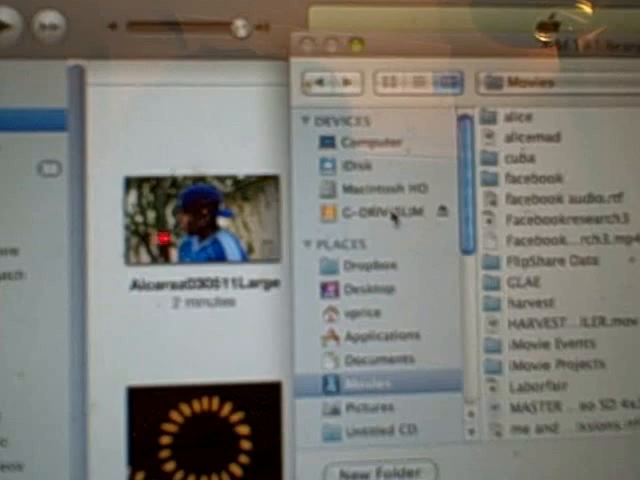
click(380, 212)
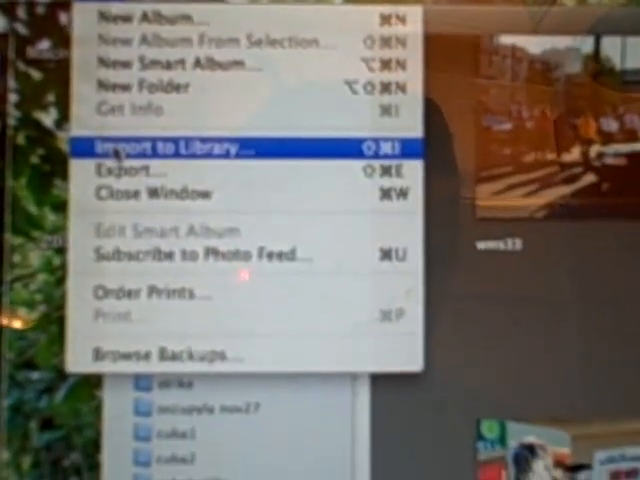
Choose Import to Library from iPhoto's File menu
click(173, 146)
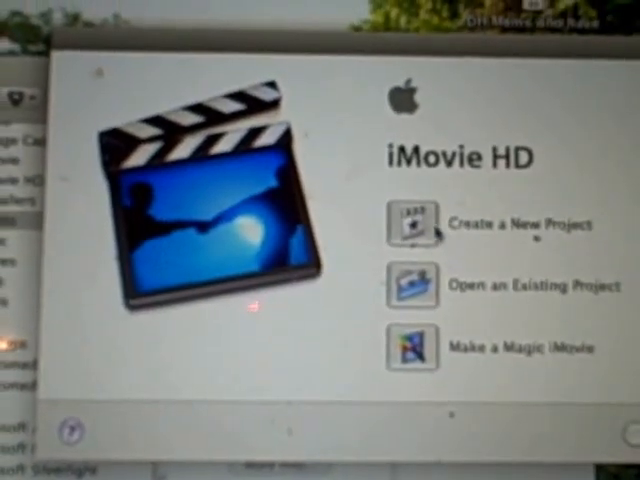
Start a new iMovie HD project and enter the name 'ricea'
click(410, 221)
text(p)
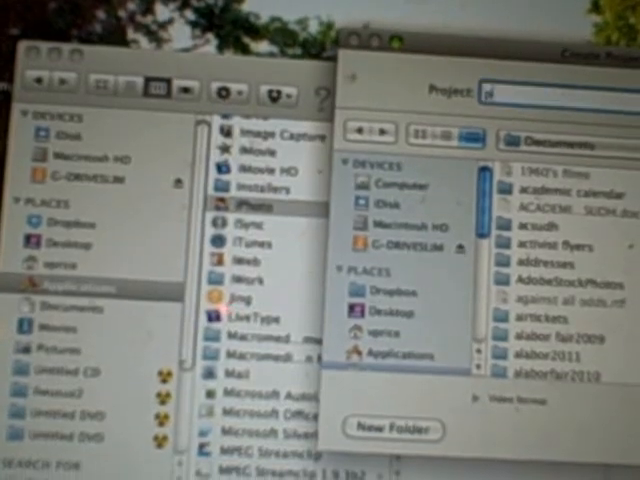
text(ricea)
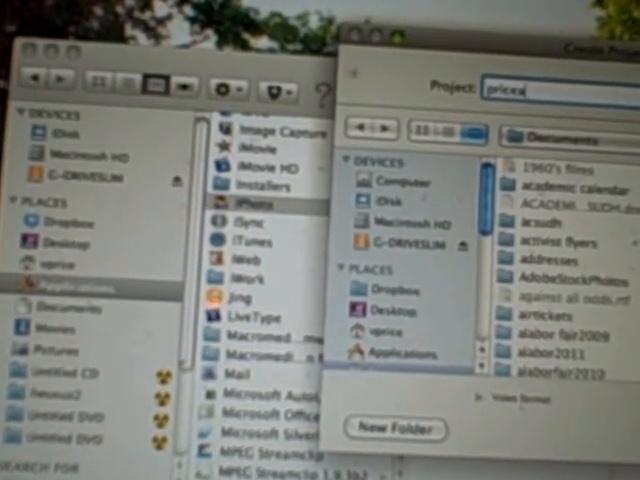